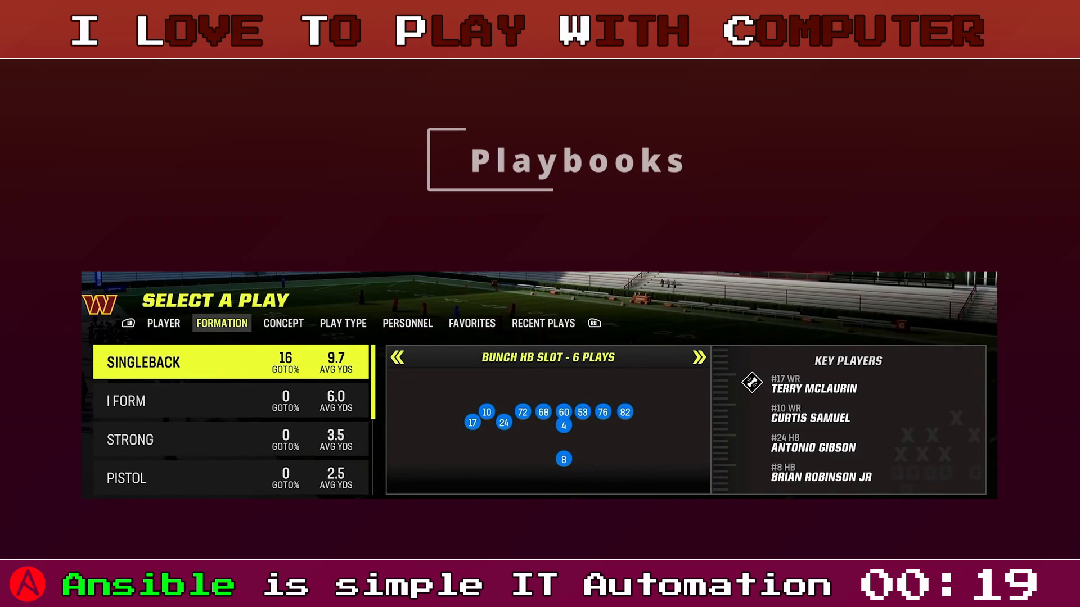
{"action": "left_click", "coordinate": [699, 357]}
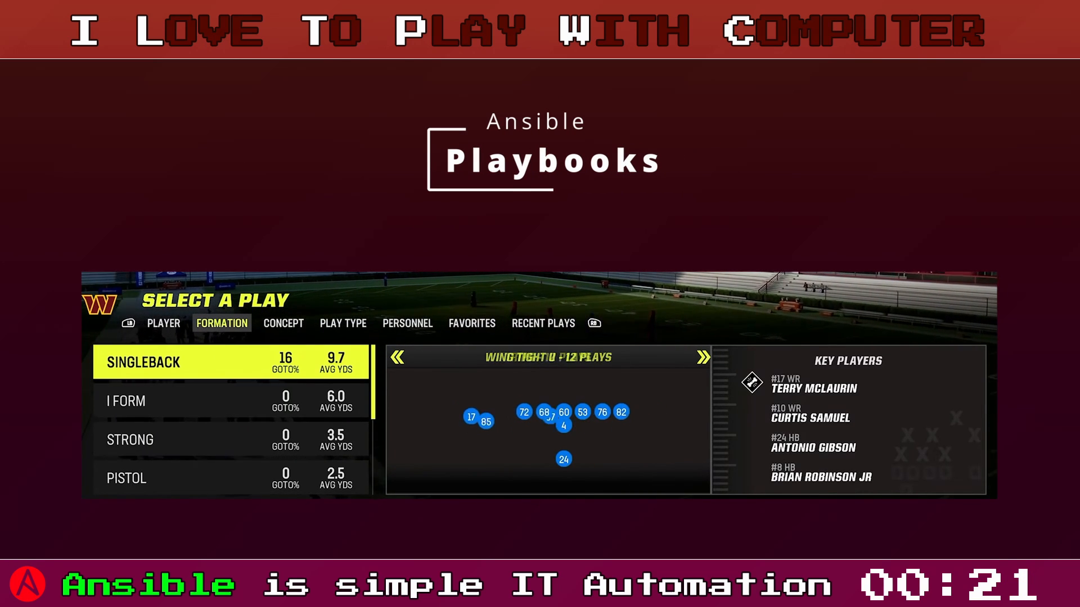
{"action": "left_click", "coordinate": [703, 357]}
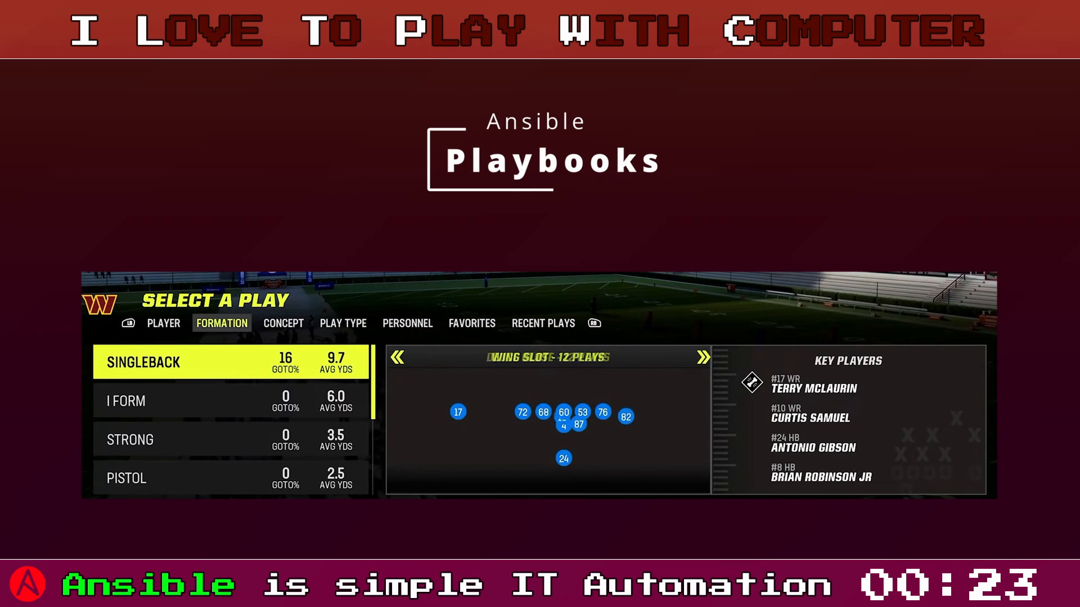
{"action": "left_click", "coordinate": [702, 357]}
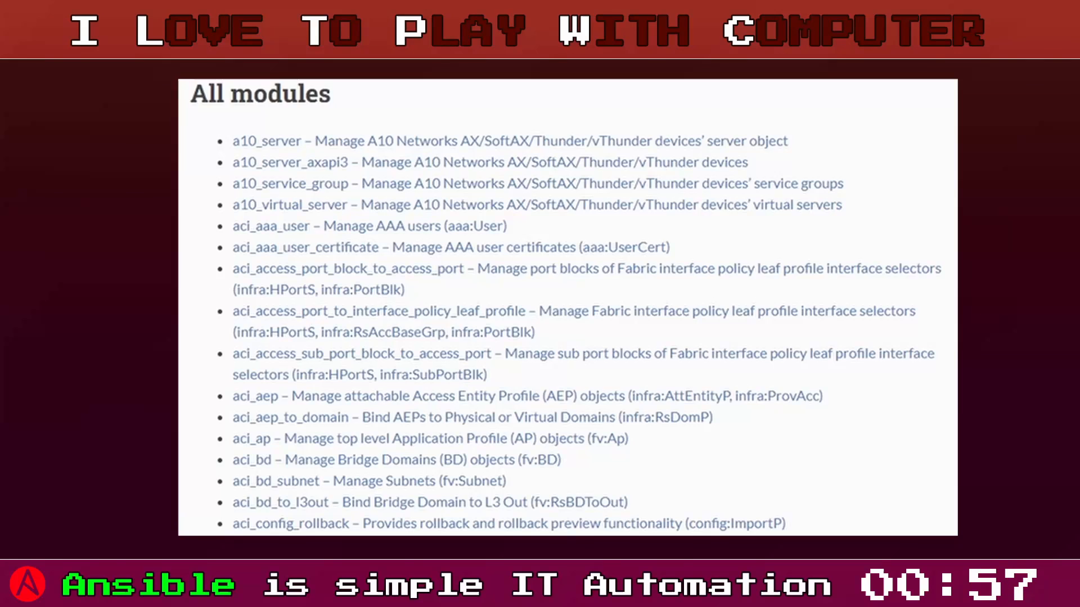
{"action": "scroll", "scroll_direction": "down", "scroll_amount": 3}
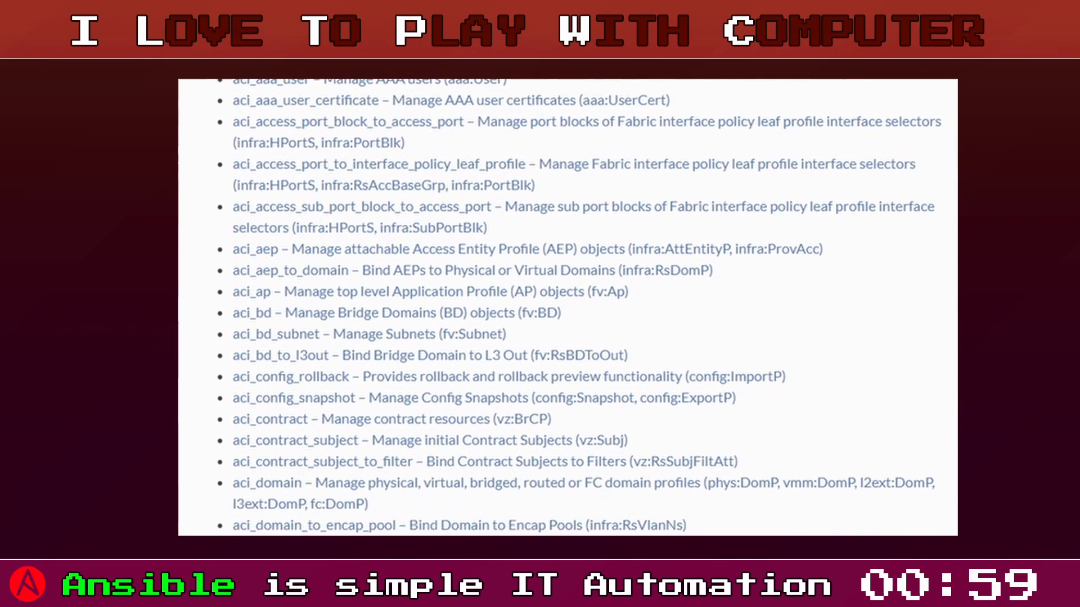
{"action": "scroll", "scroll_direction": "down", "scroll_amount": 3}
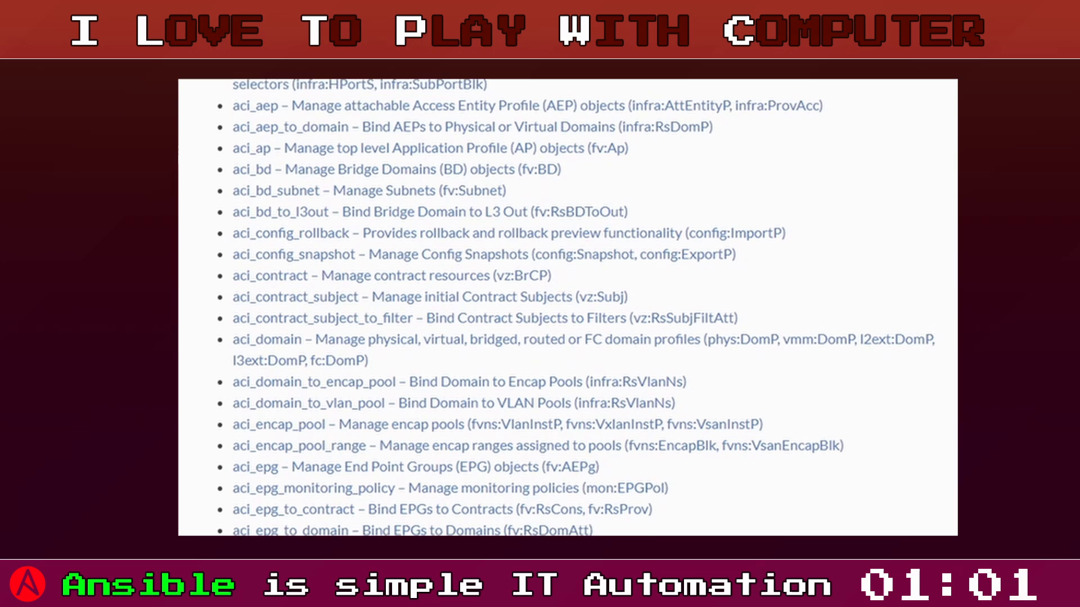
{"action": "scroll", "scroll_direction": "down", "scroll_amount": 3}
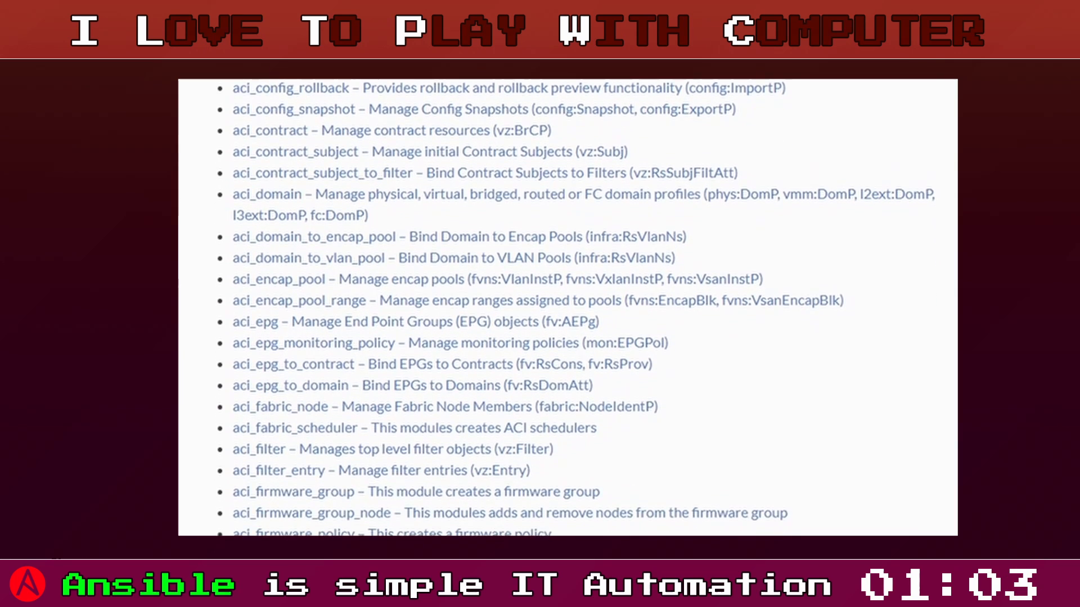
{"action": "scroll", "scroll_direction": "down", "scroll_amount": 3}
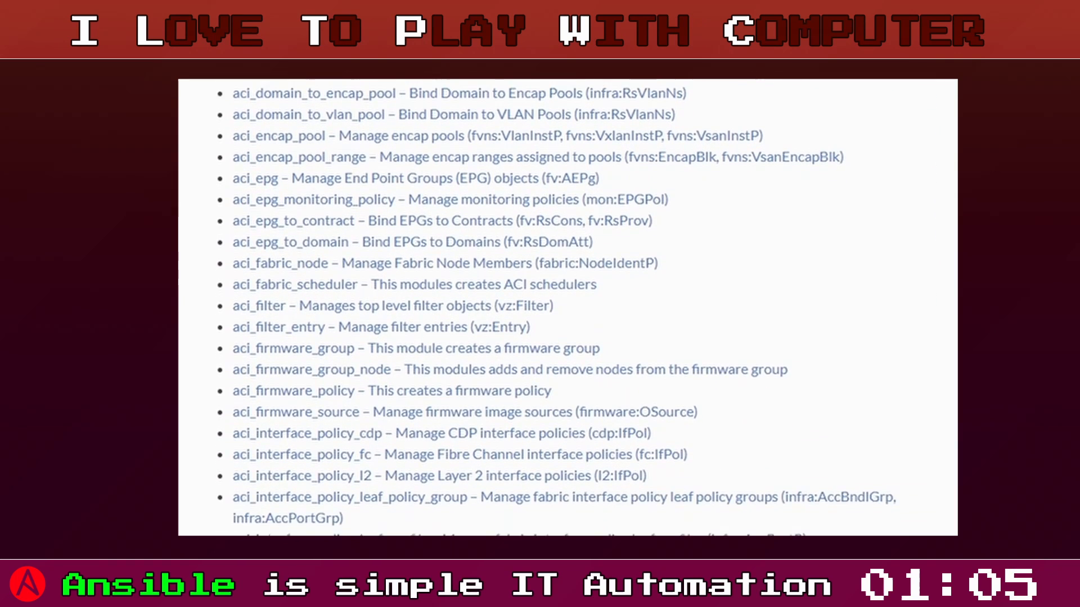
{"action": "scroll", "scroll_direction": "down", "scroll_amount": 3}
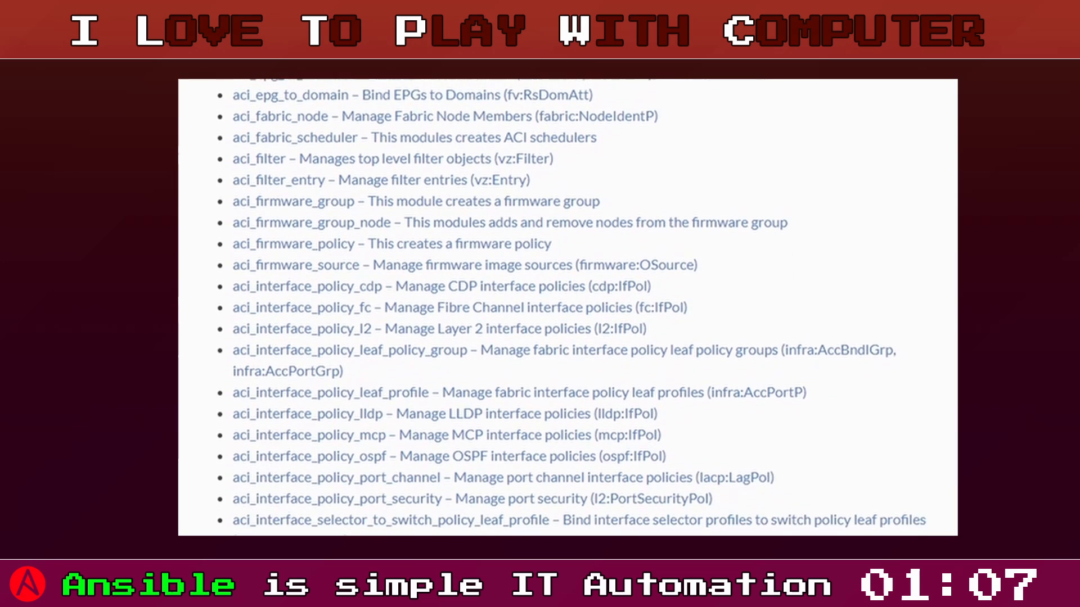